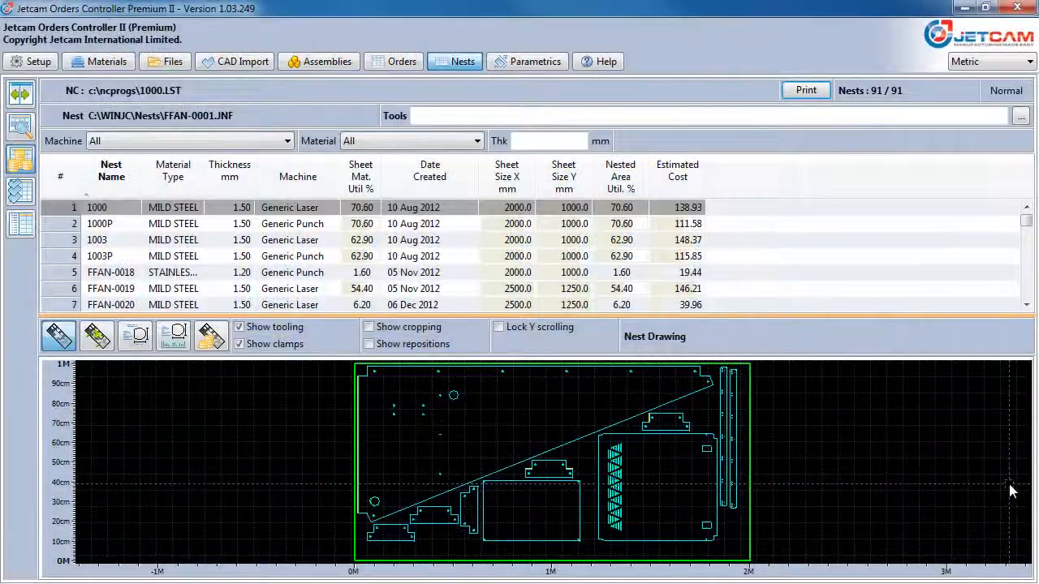
mouse_move(727, 214)
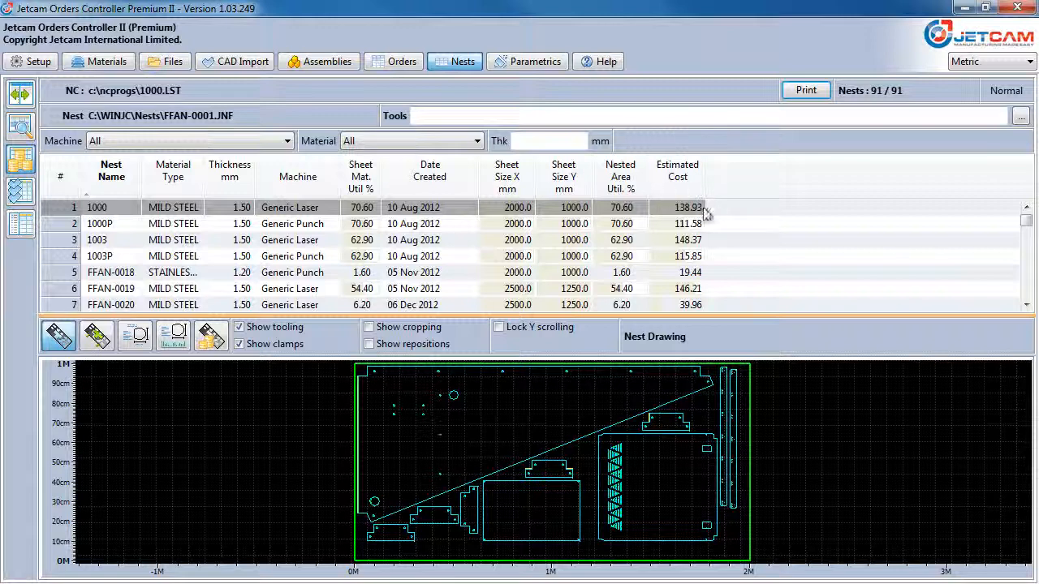
mouse_move(664, 226)
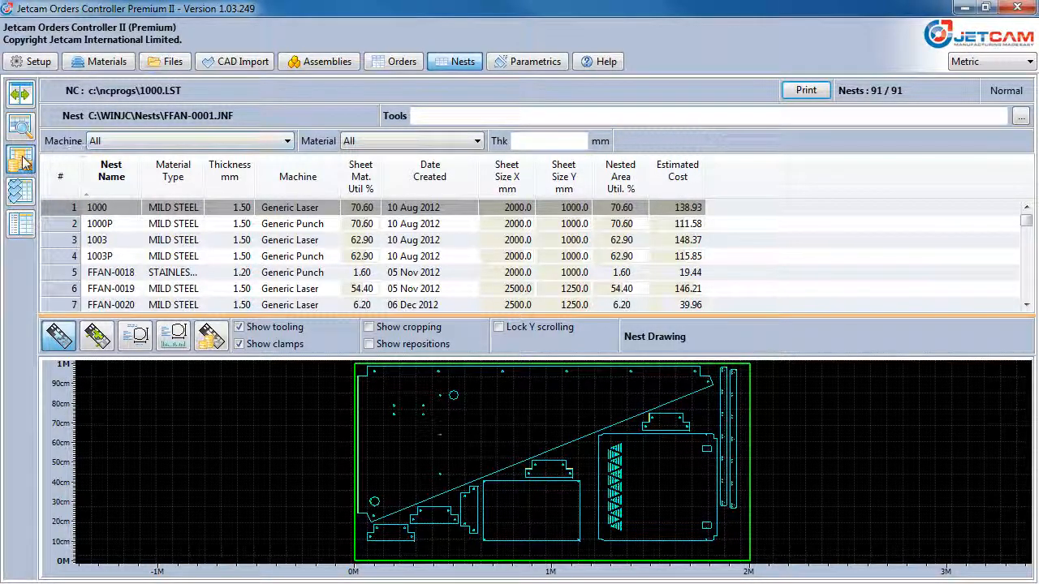
Compare cost estimates for nests 1000 and 1003, then make FFAN-0020 (39.96) current.
click(20, 158)
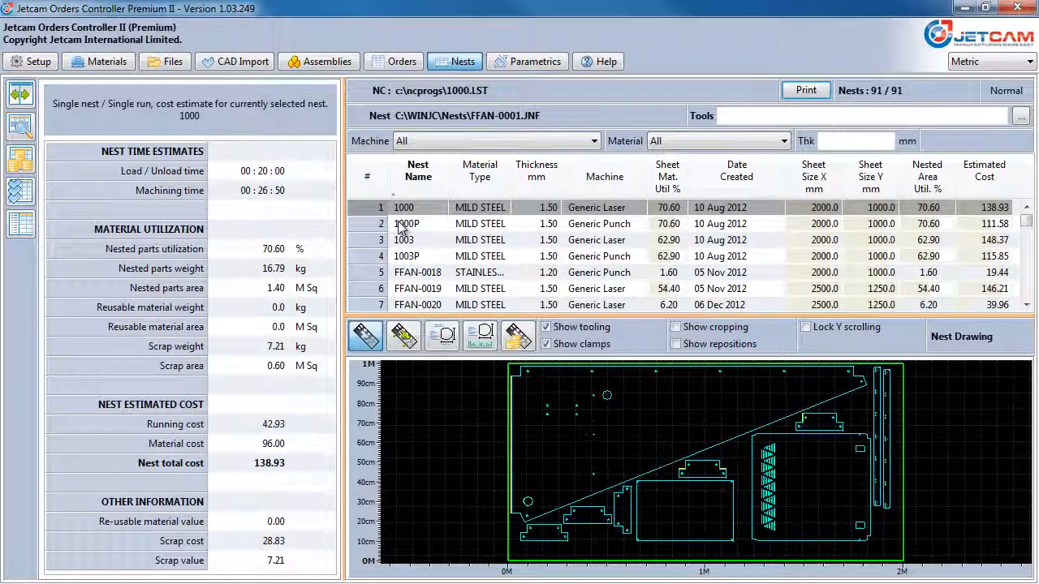
click(404, 239)
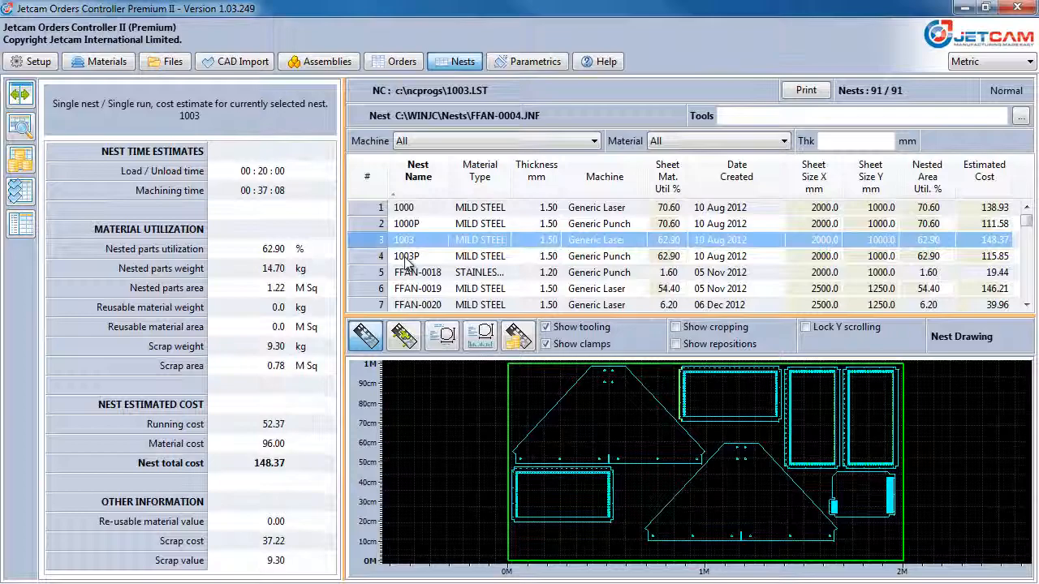
click(417, 272)
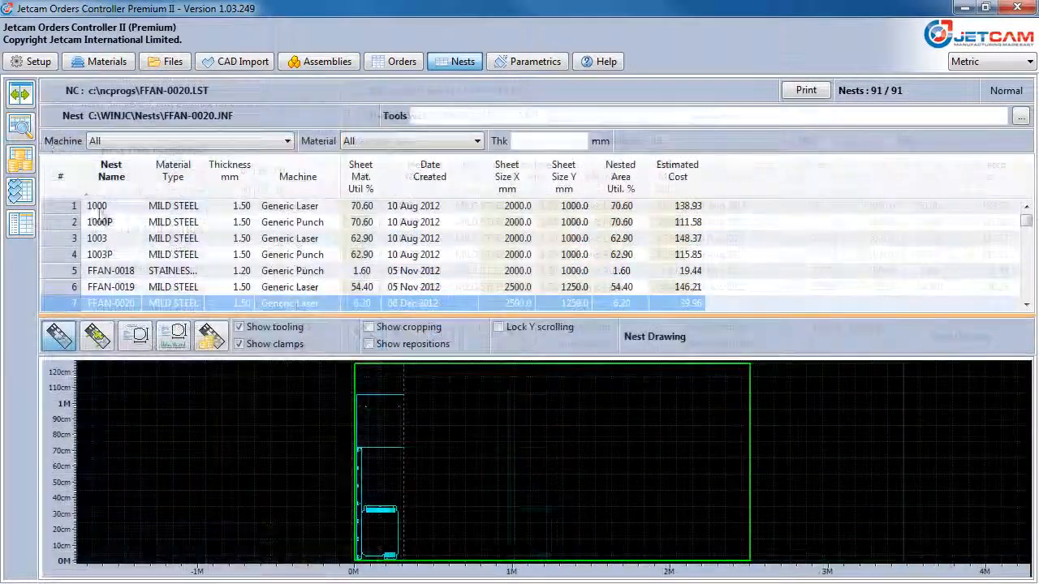
click(211, 335)
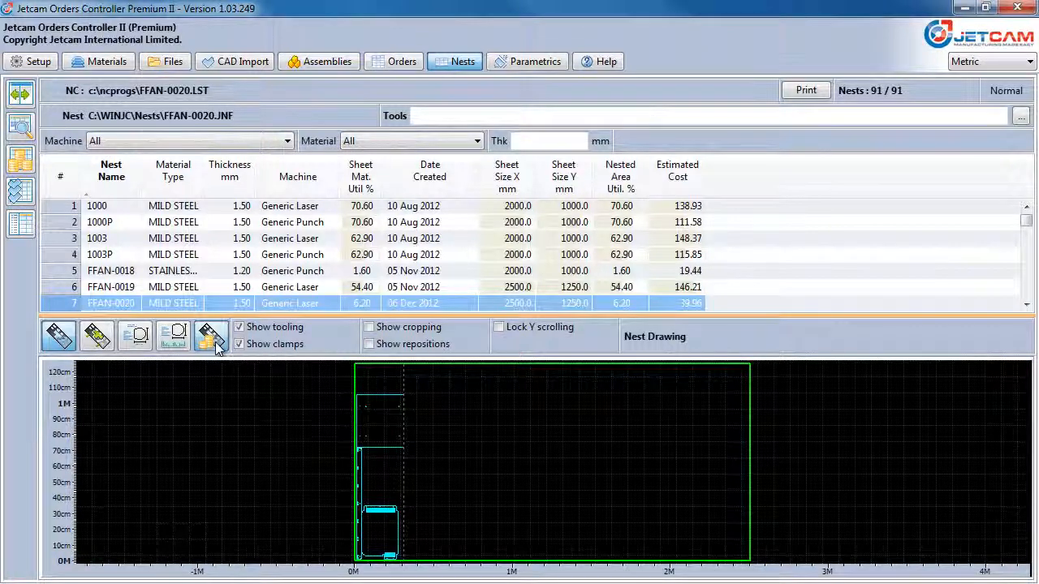
Open nest costing with all nests selected to review global order costs (720.33).
click(211, 336)
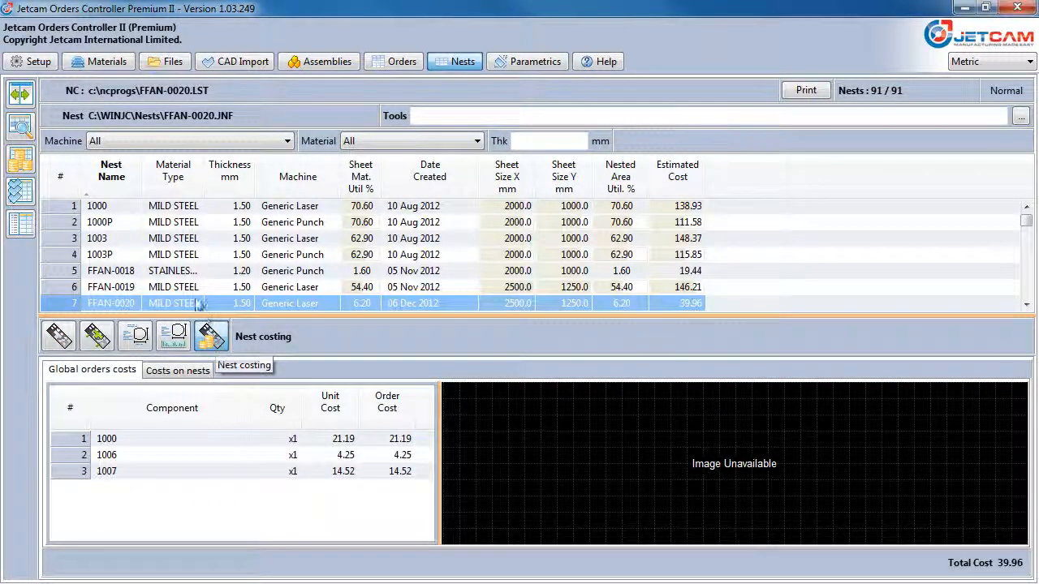
click(96, 207)
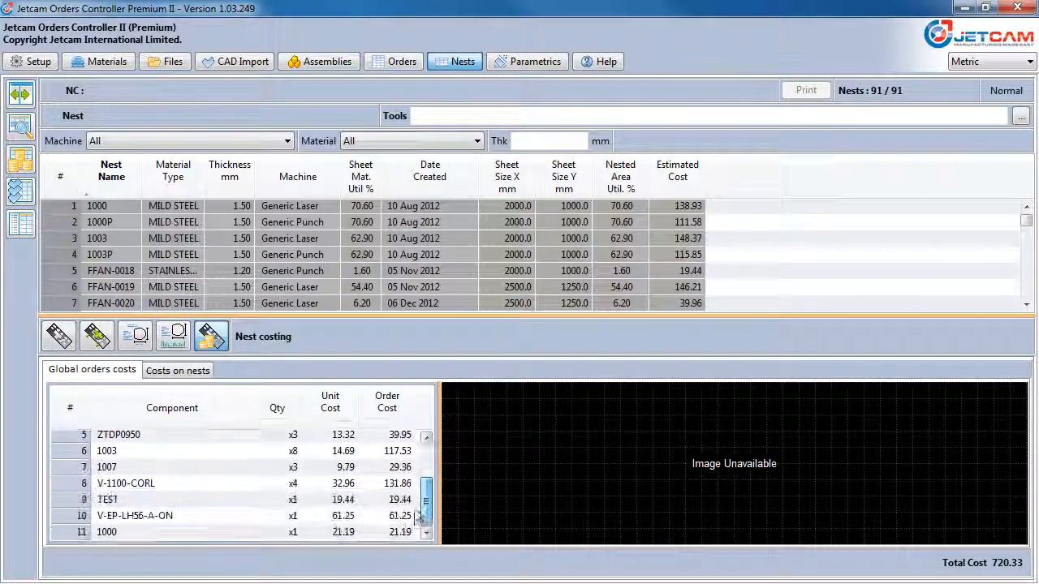
click(178, 370)
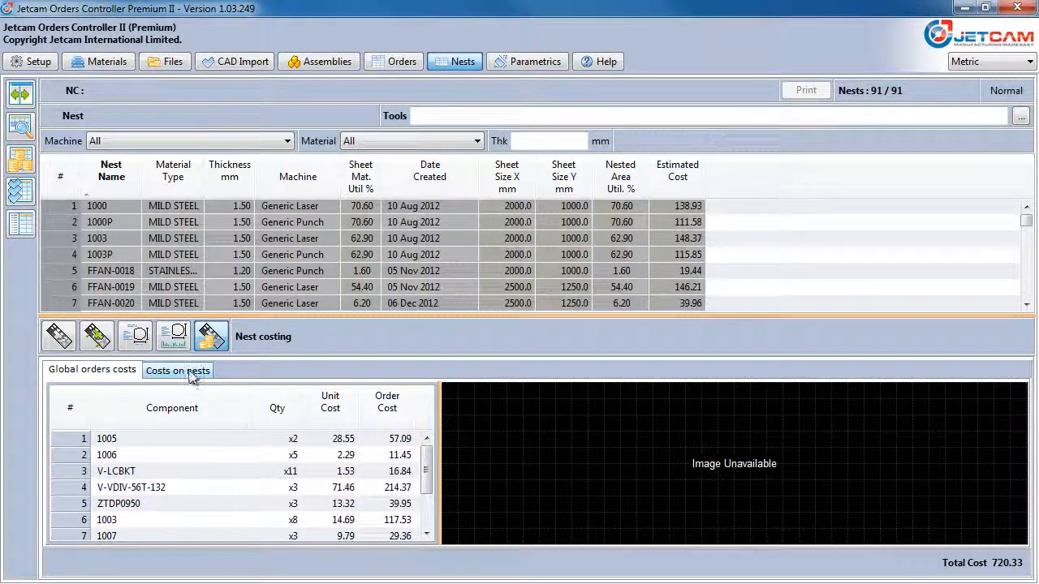
Show per-nest costs and export them as a single file for all selected nests.
click(177, 370)
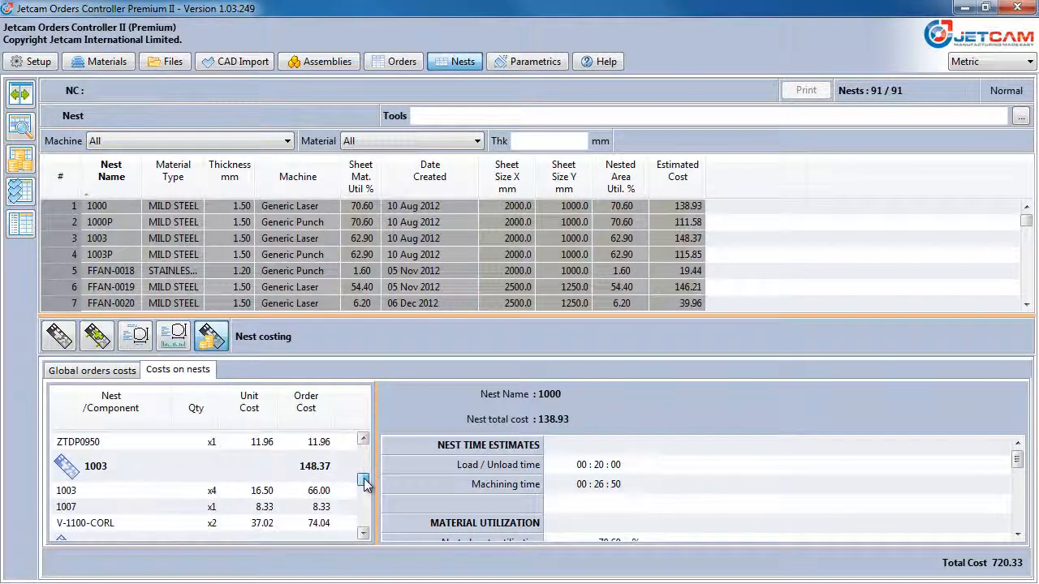
click(363, 483)
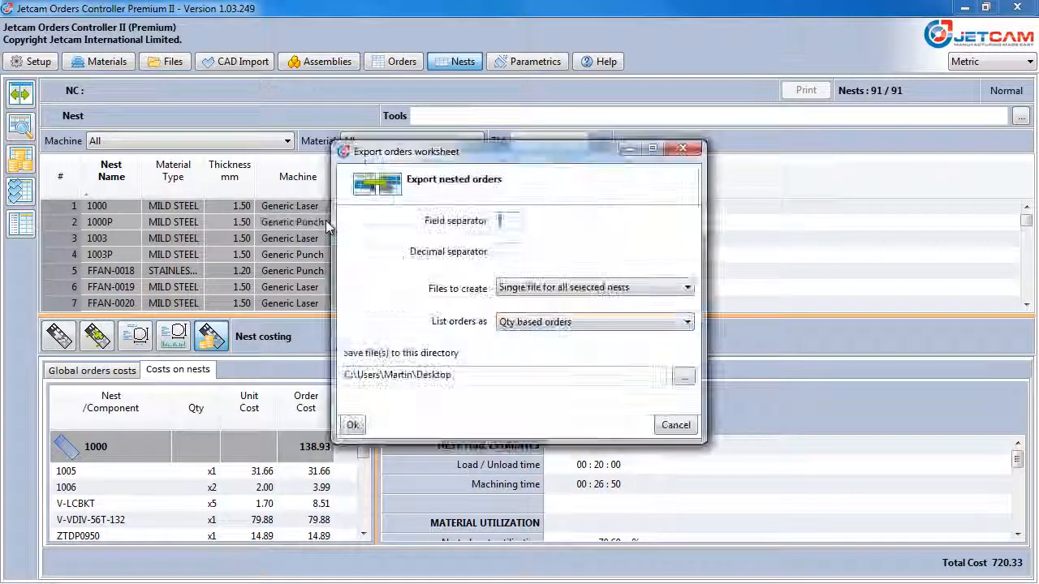
click(352, 424)
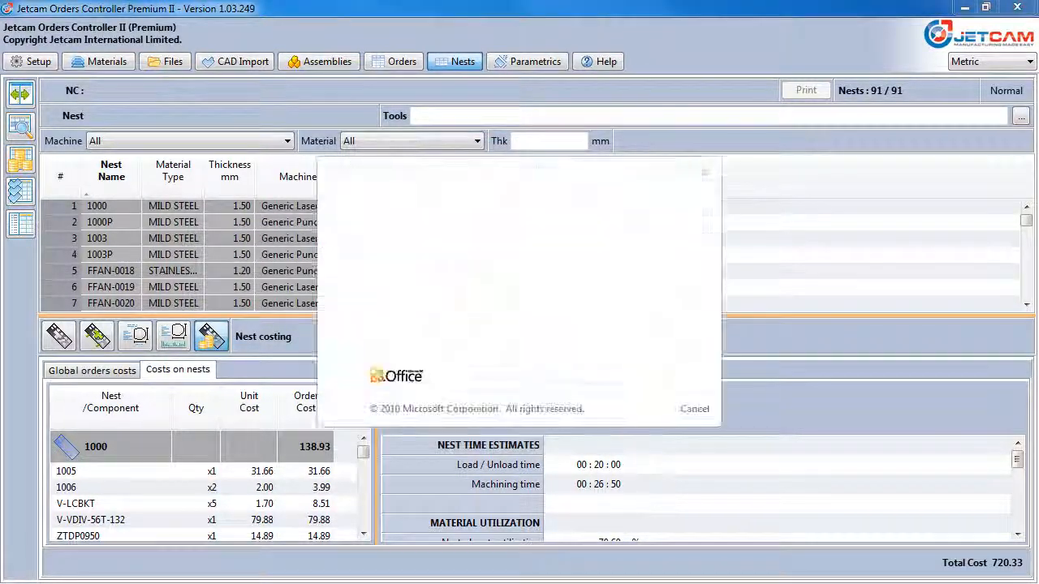